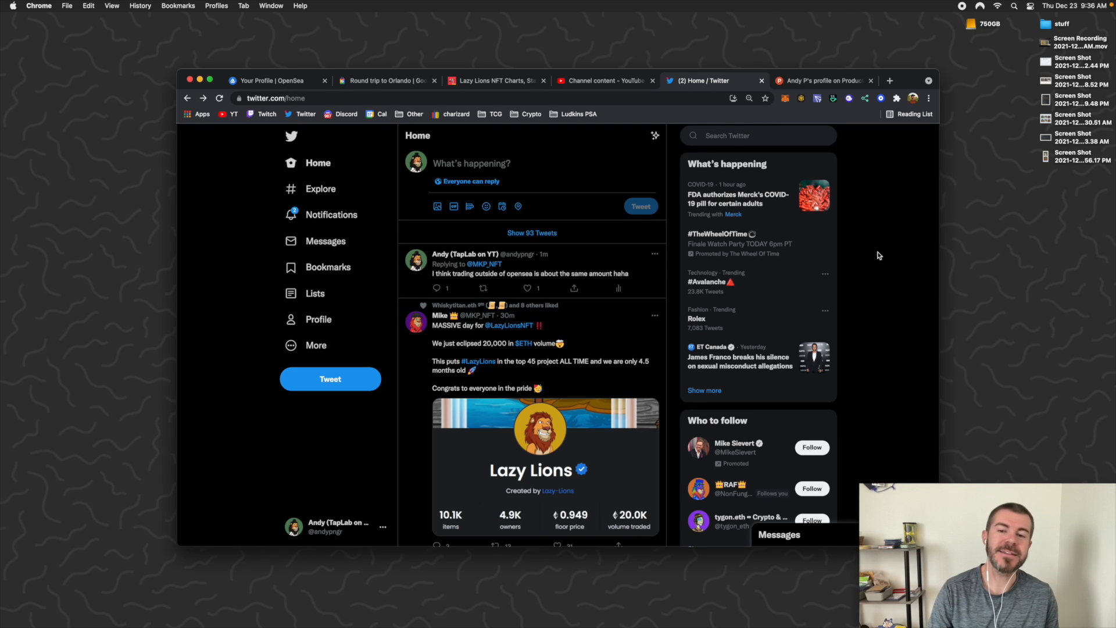
mouse_move(875, 257)
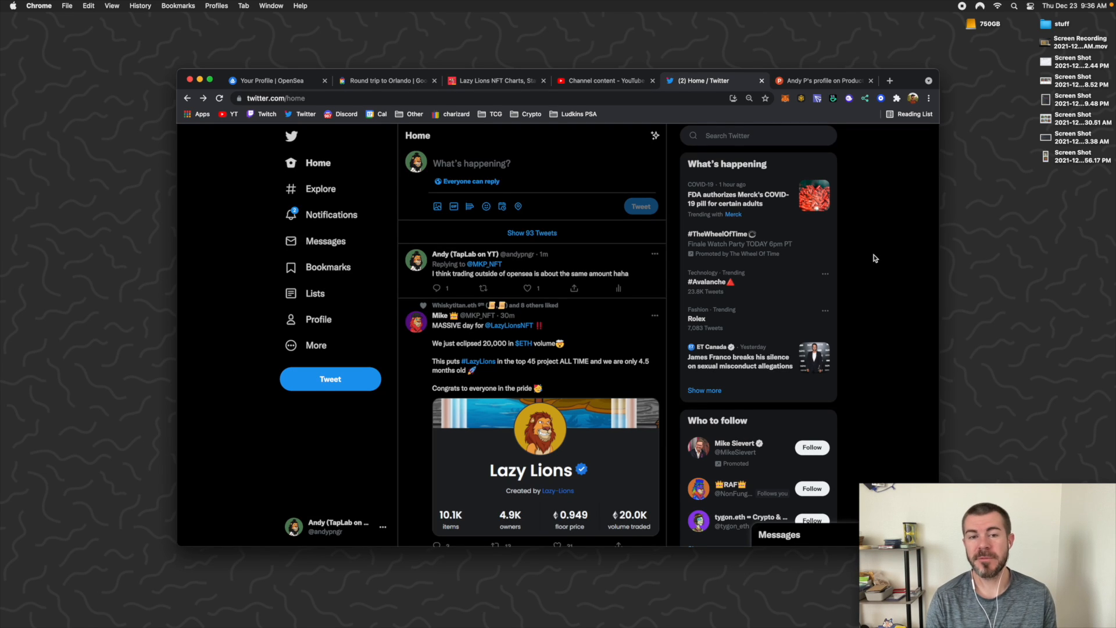
mouse_move(859, 262)
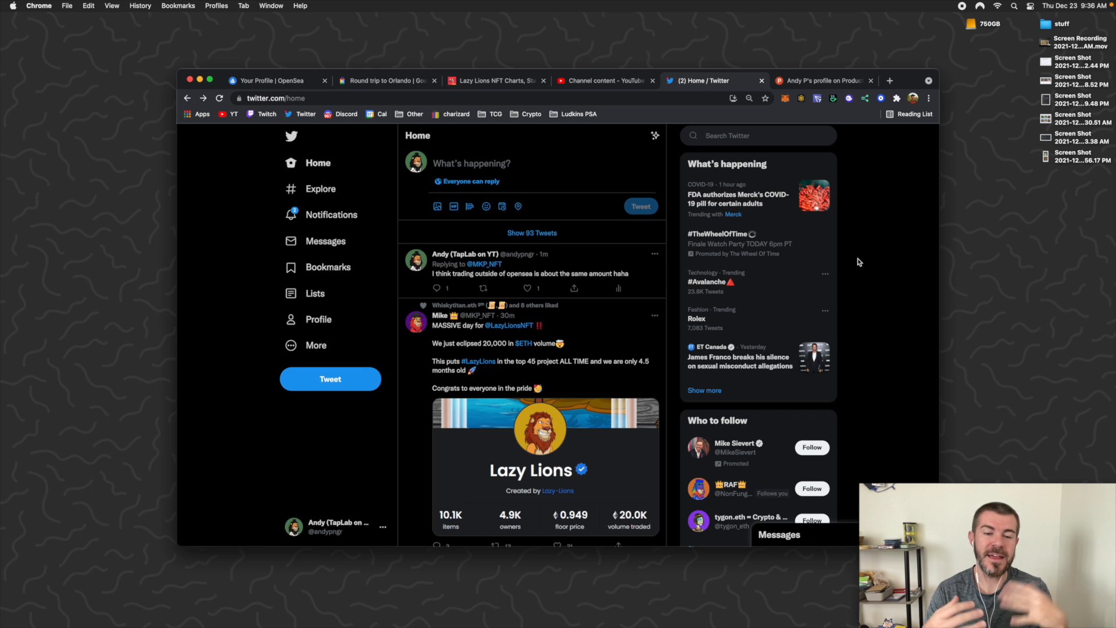
mouse_move(856, 262)
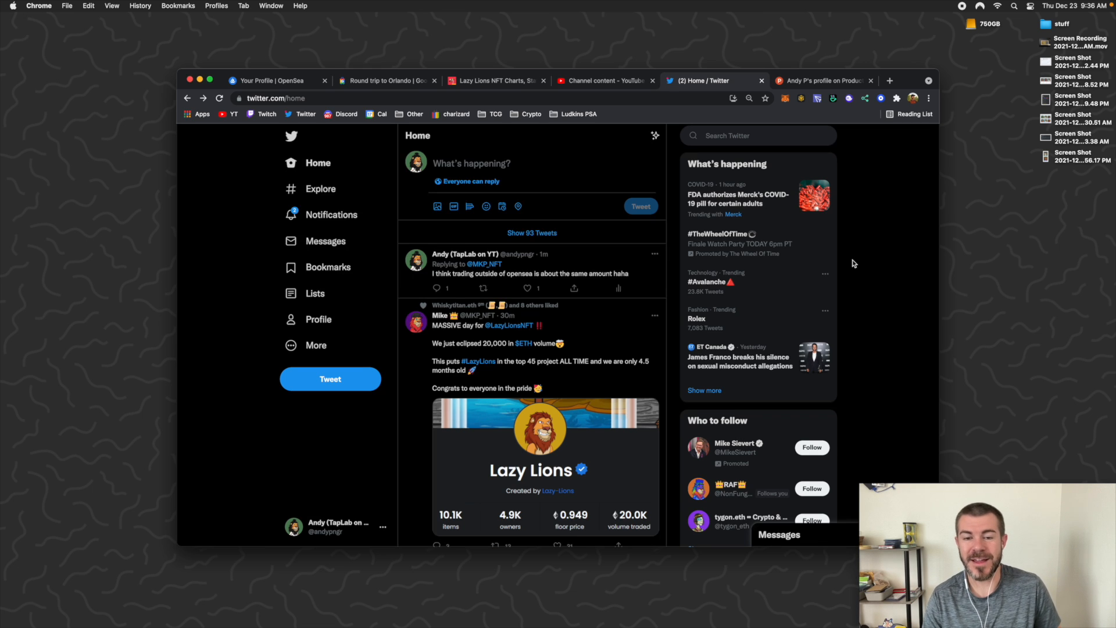
mouse_move(848, 287)
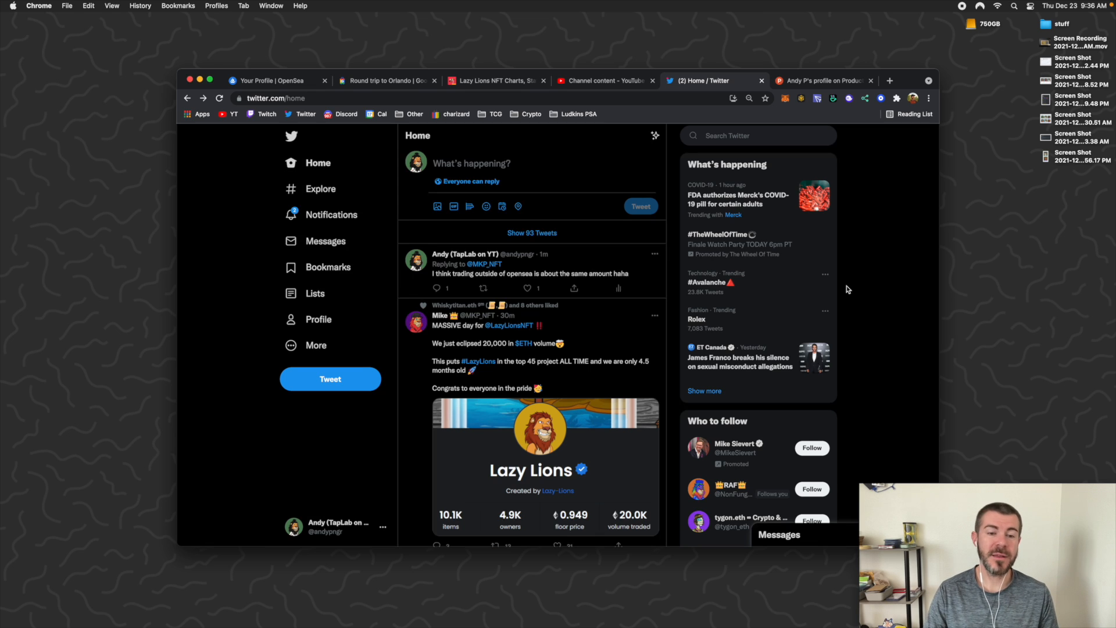
mouse_move(400, 371)
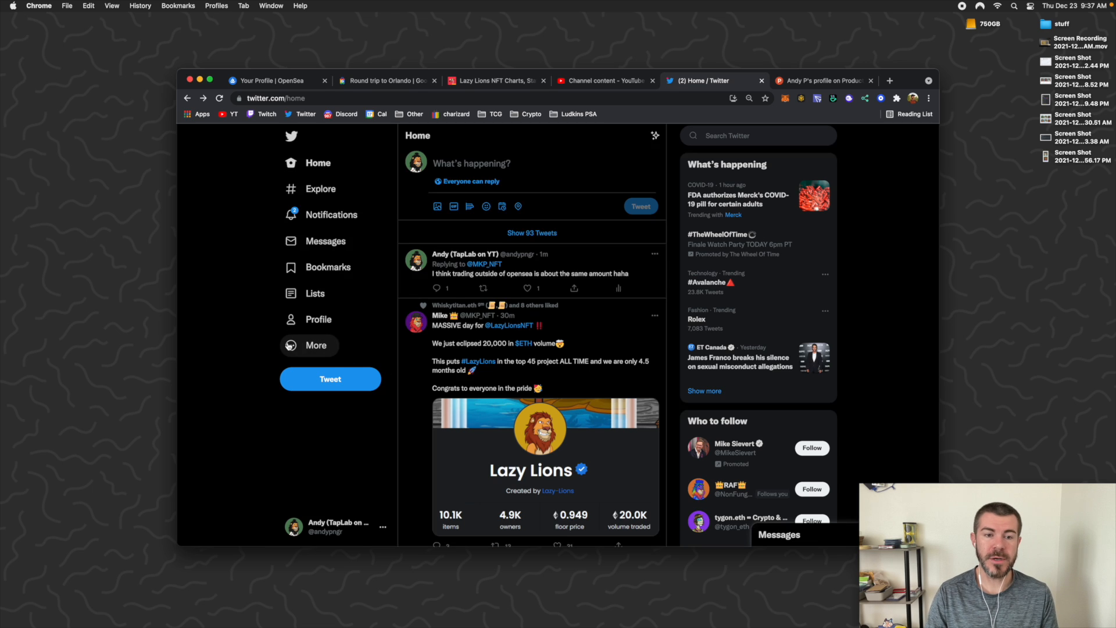
mouse_move(303, 348)
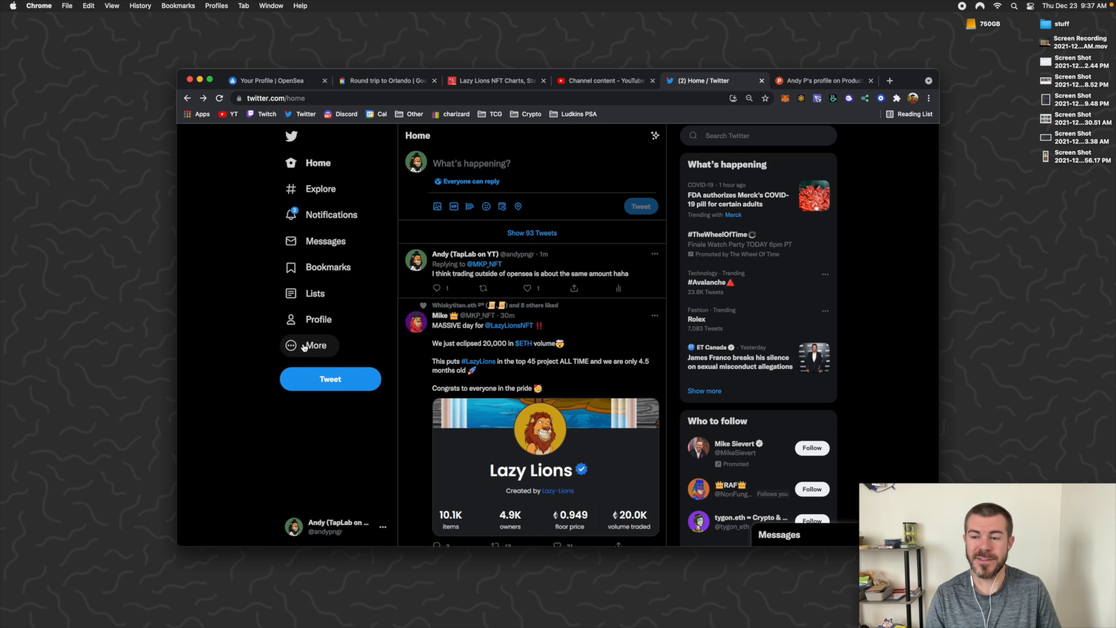
Step: Navigate Settings > Security and account access > Apps and sessions to the Connected apps list
click(313, 346)
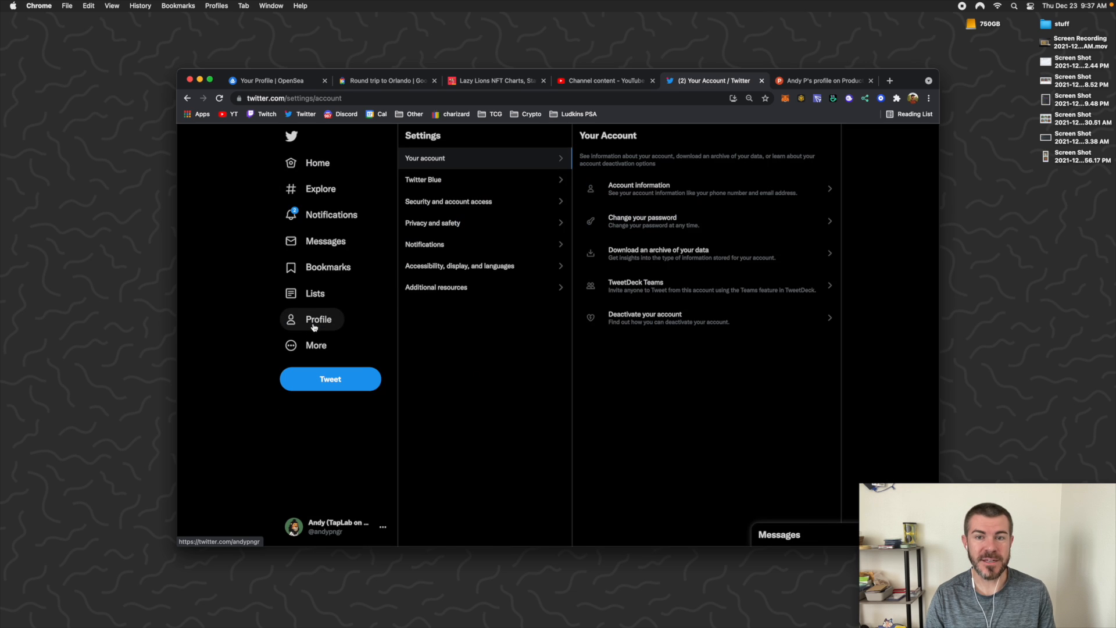
mouse_move(506, 201)
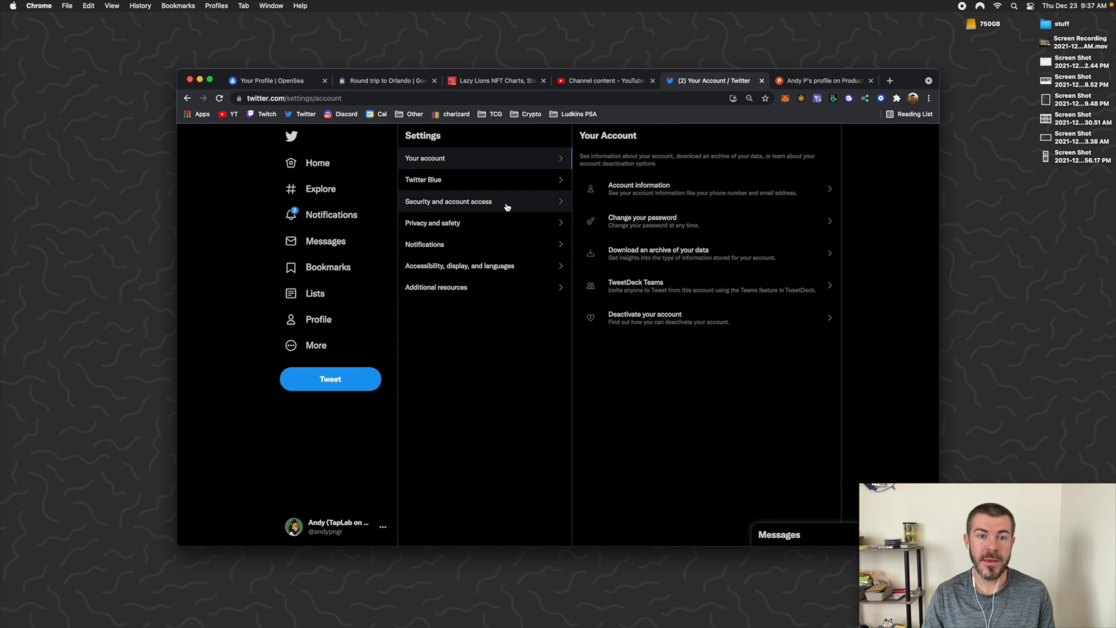
click(448, 201)
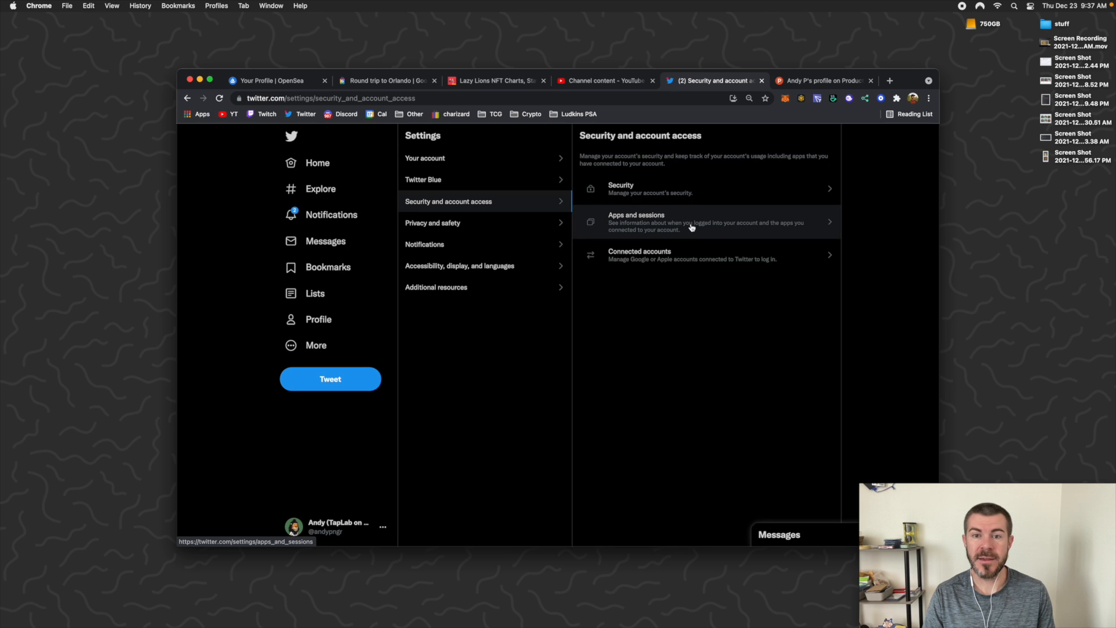
click(704, 222)
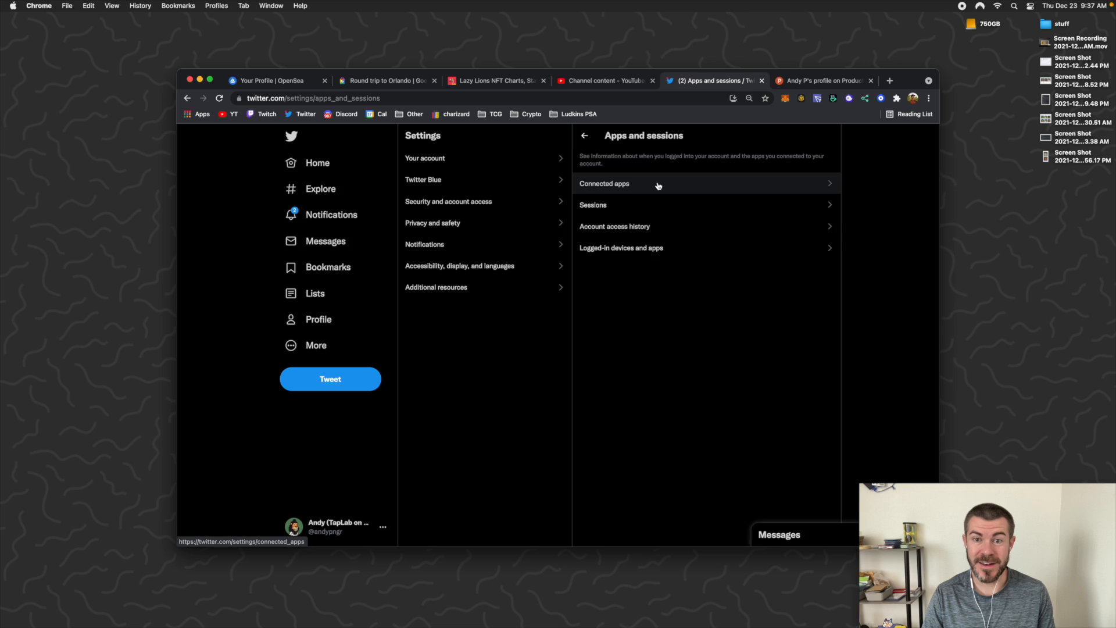
click(605, 184)
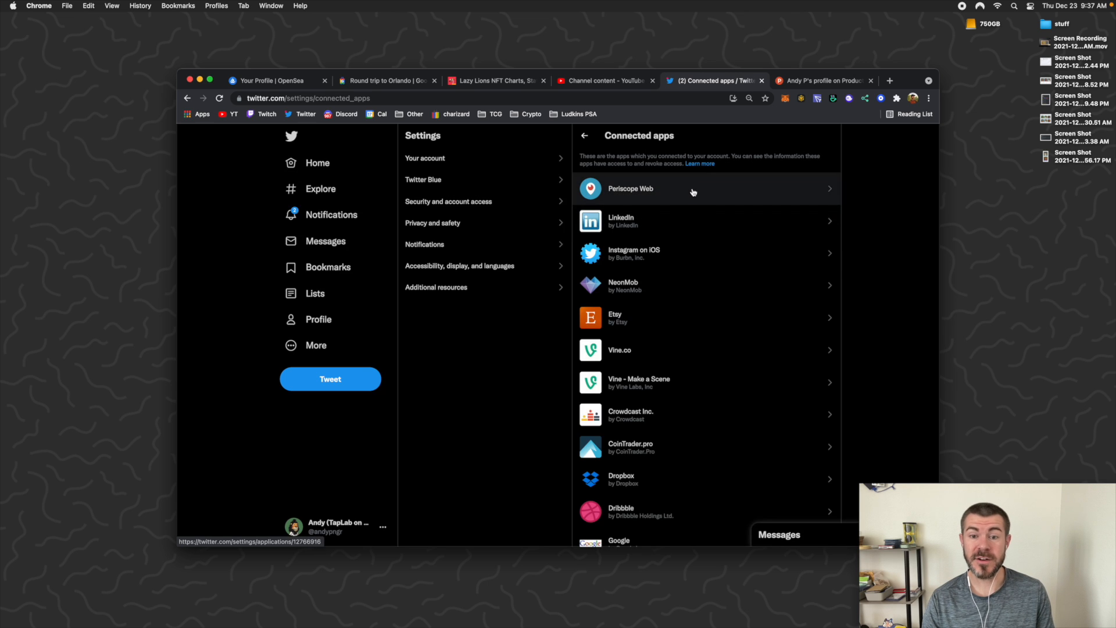
scroll(down, 3)
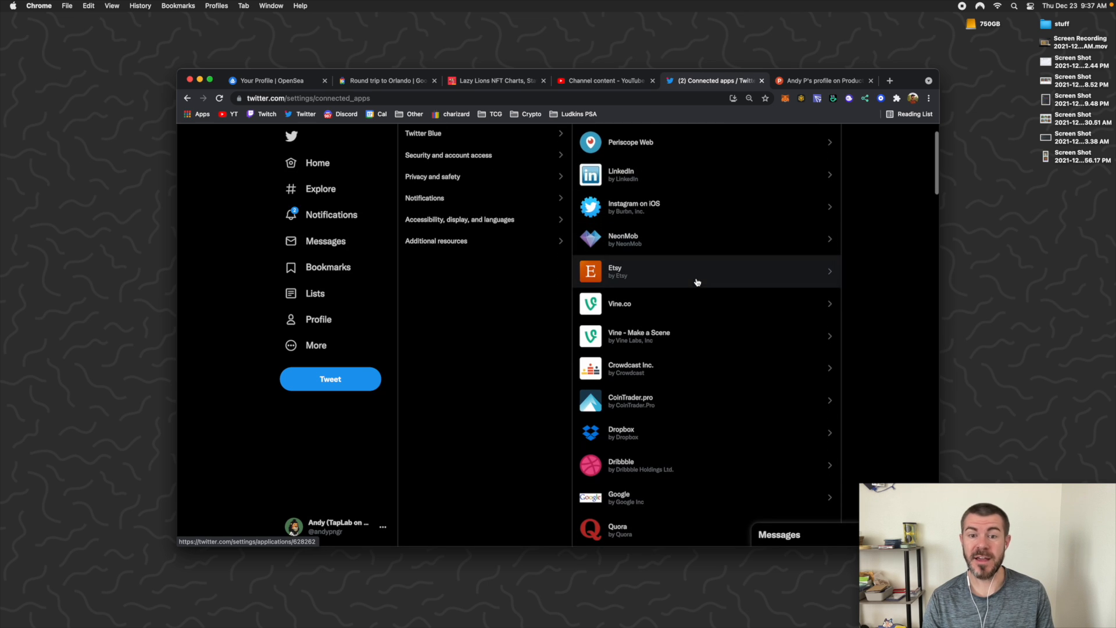
mouse_move(718, 340)
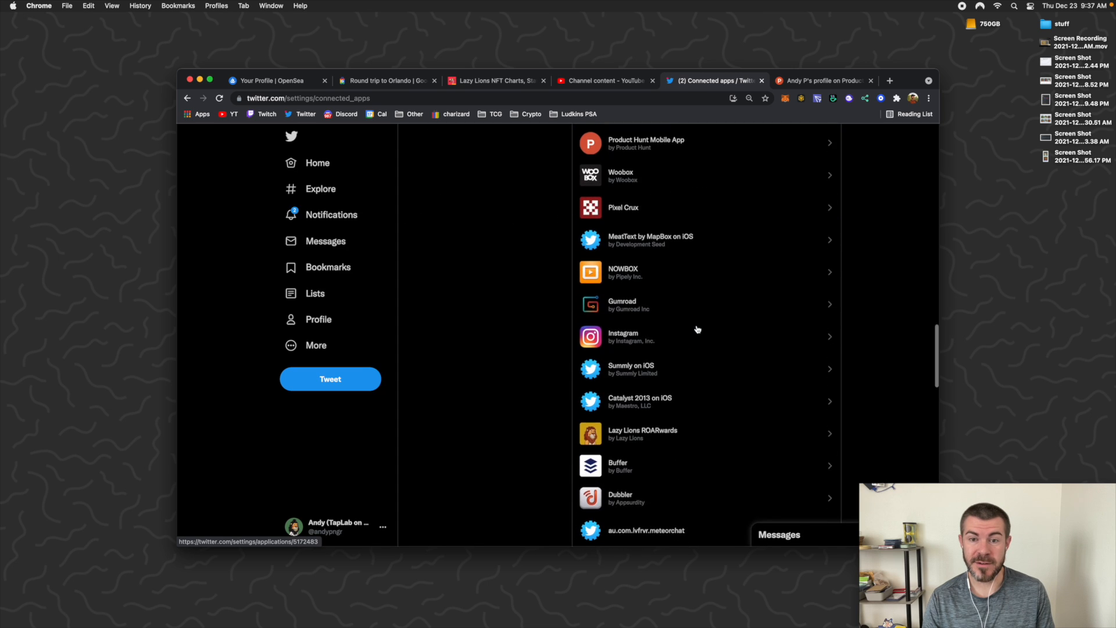
scroll(down, 3)
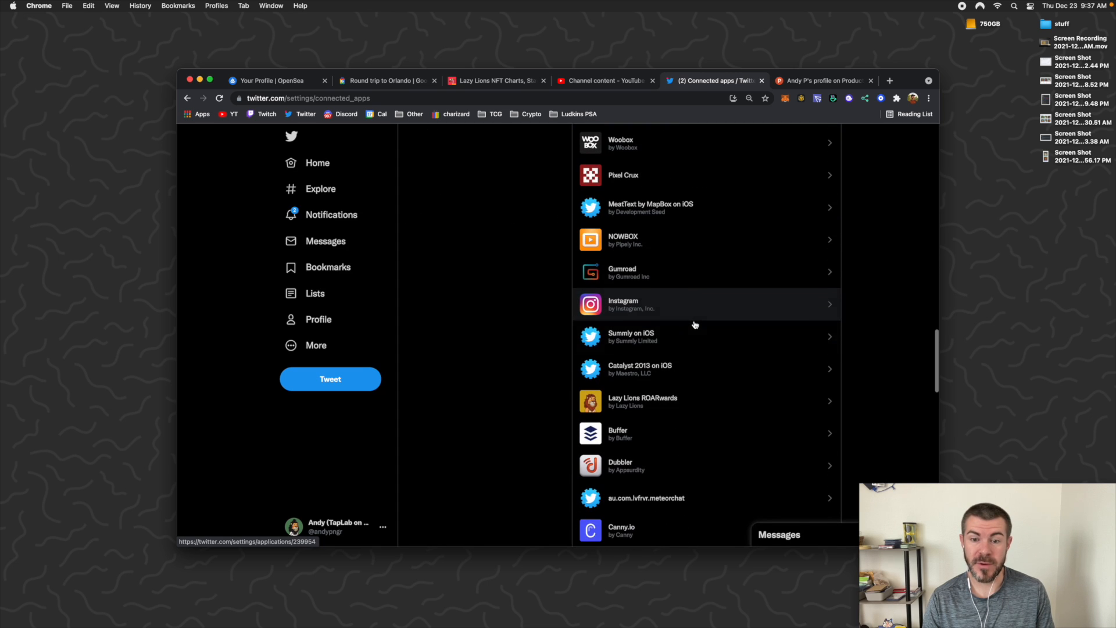
scroll(down, 3)
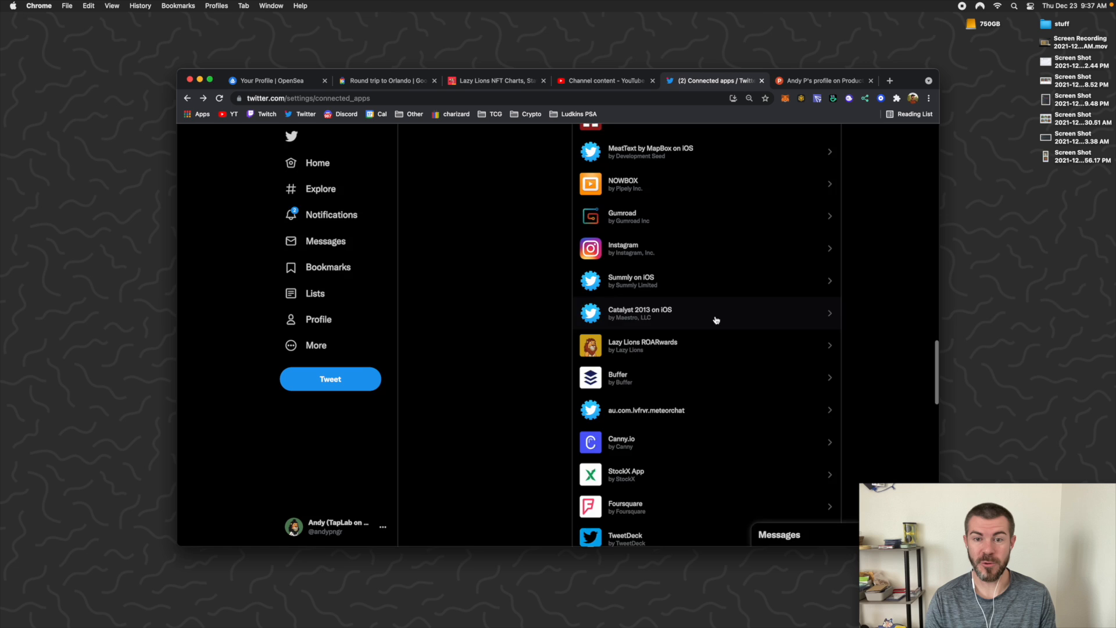
scroll(down, 3)
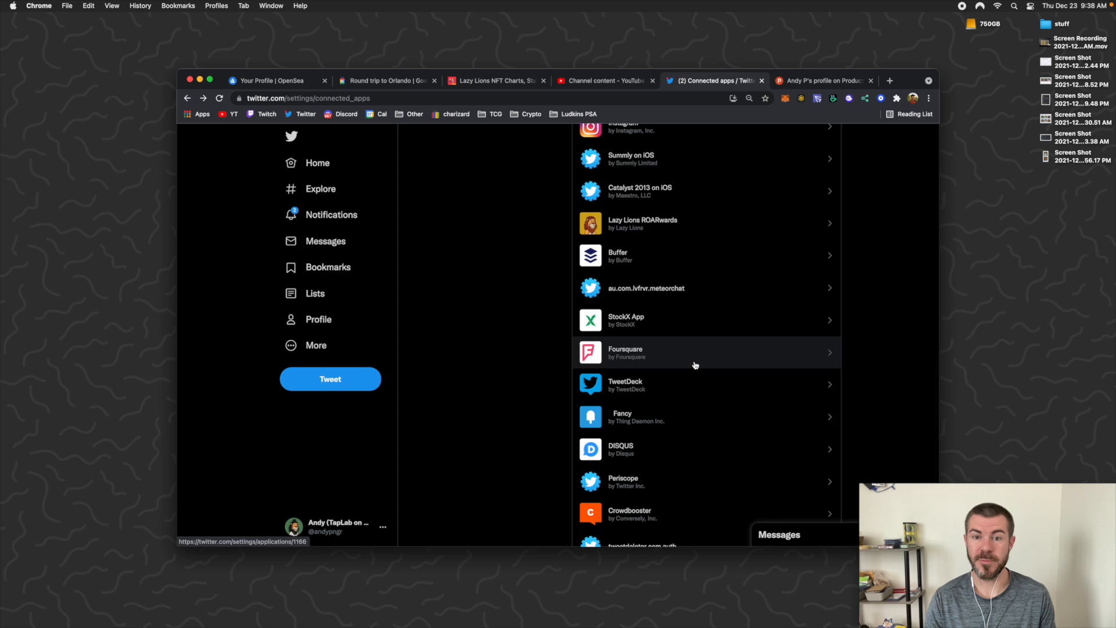
scroll(down, 3)
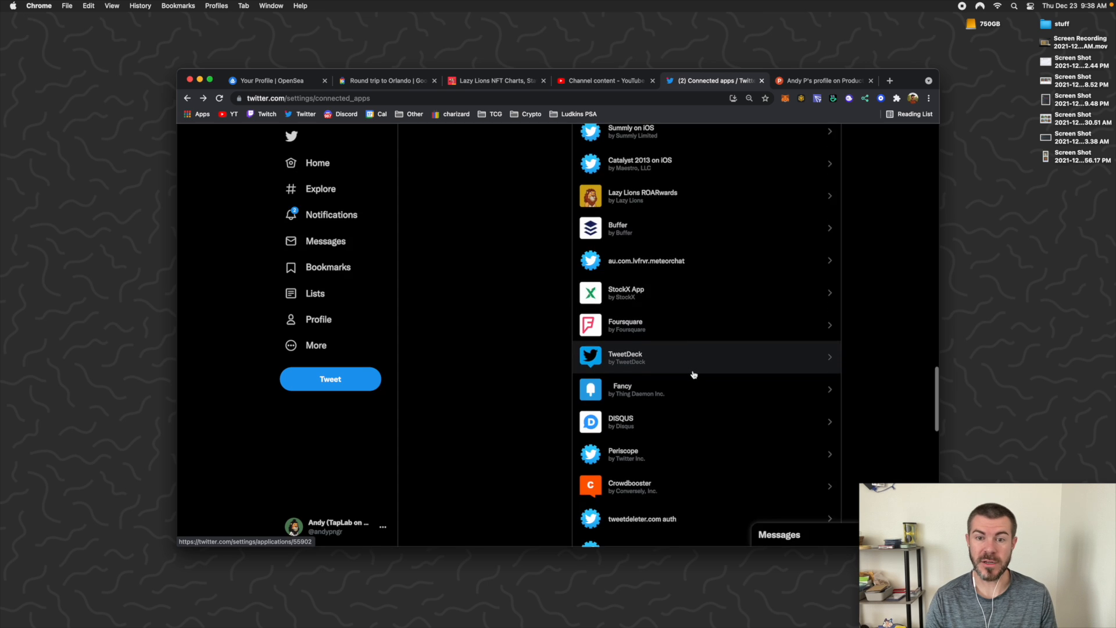
scroll(down, 3)
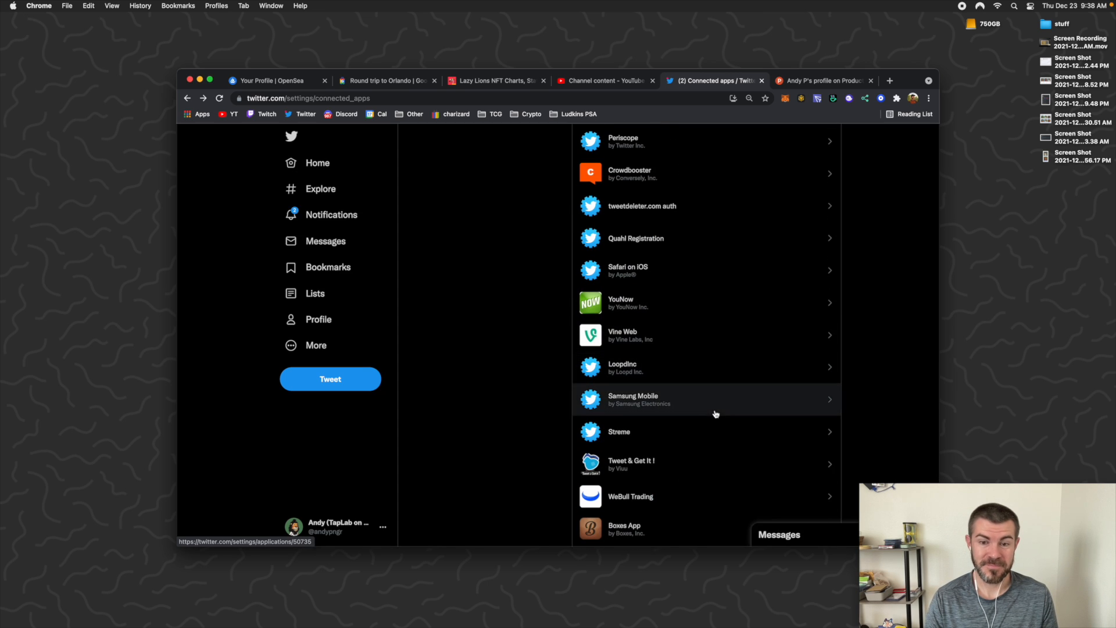
mouse_move(698, 467)
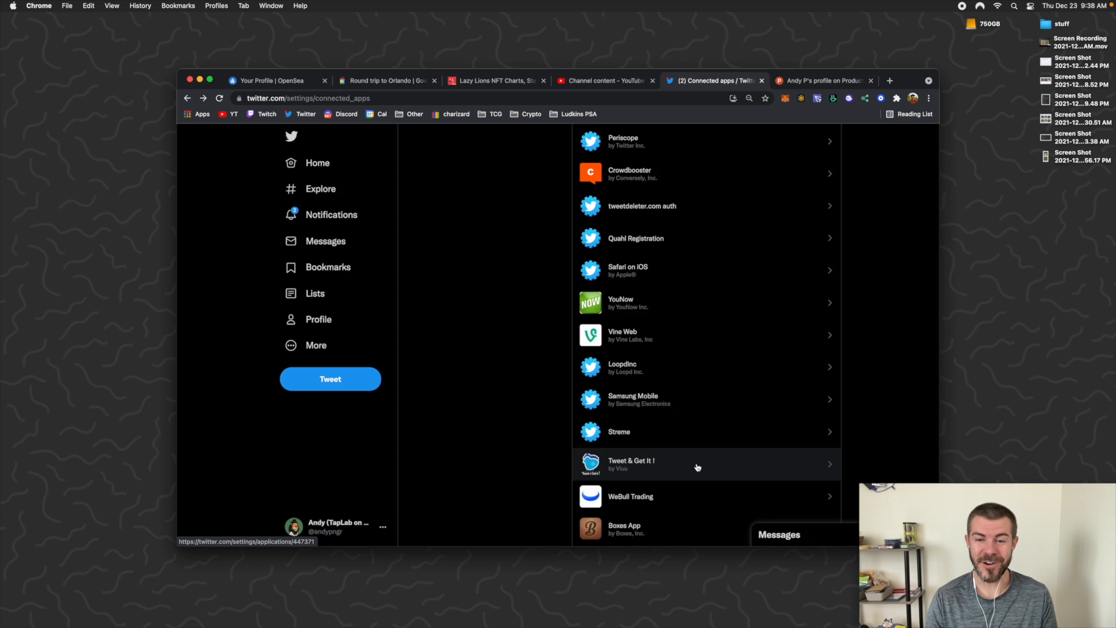
scroll(down, 3)
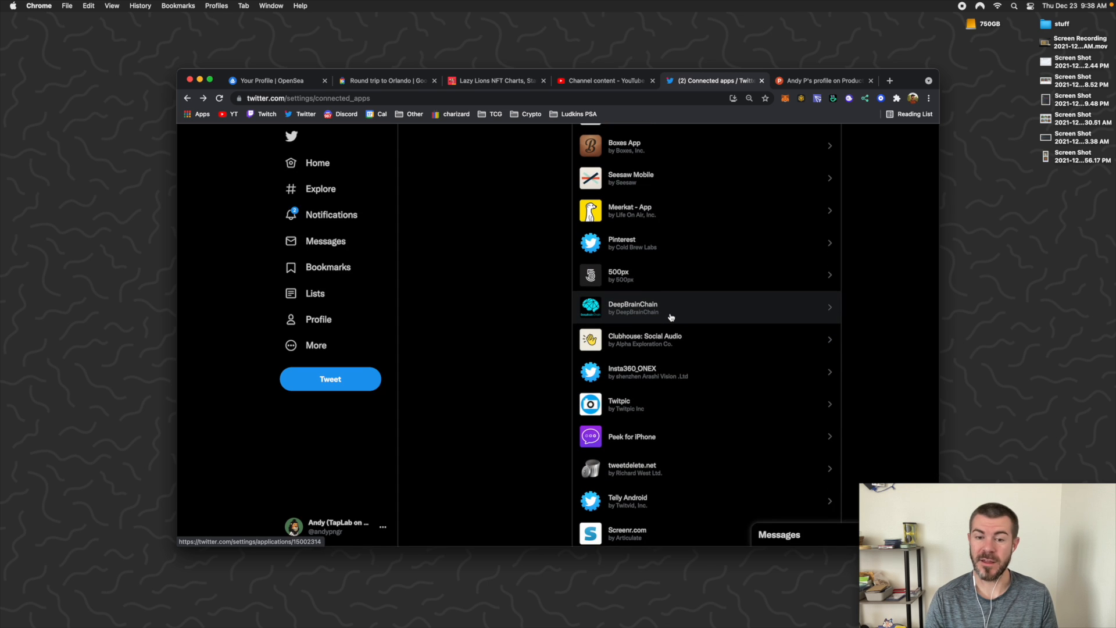
scroll(down, 3)
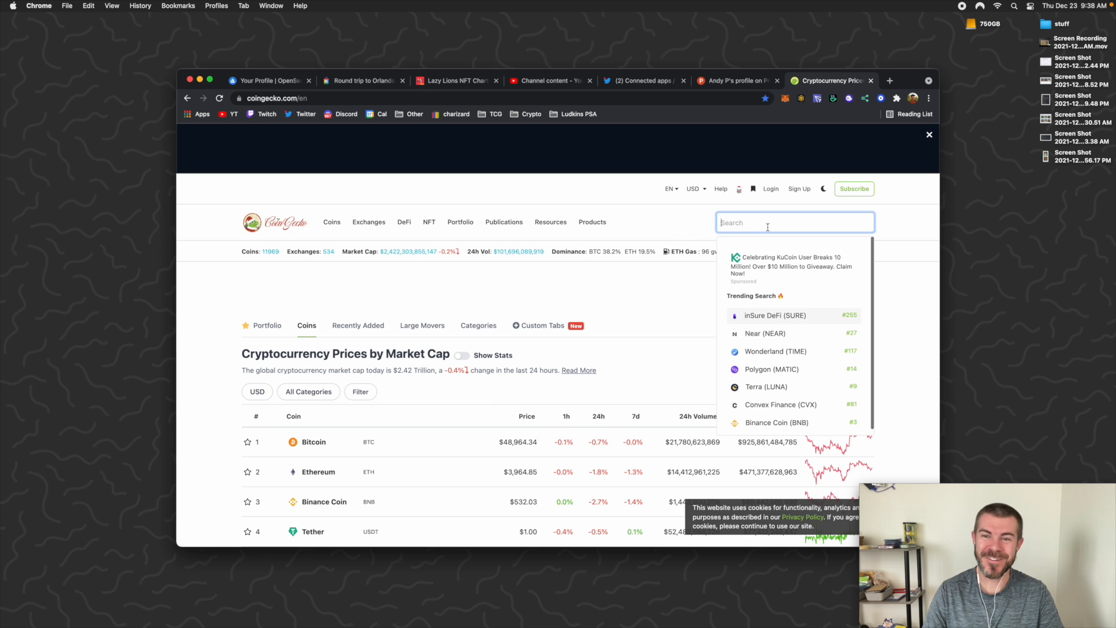
Step: Search CoinGecko for 'deepbrain chain', view the DBC price page, then return to Twitter
text(c)
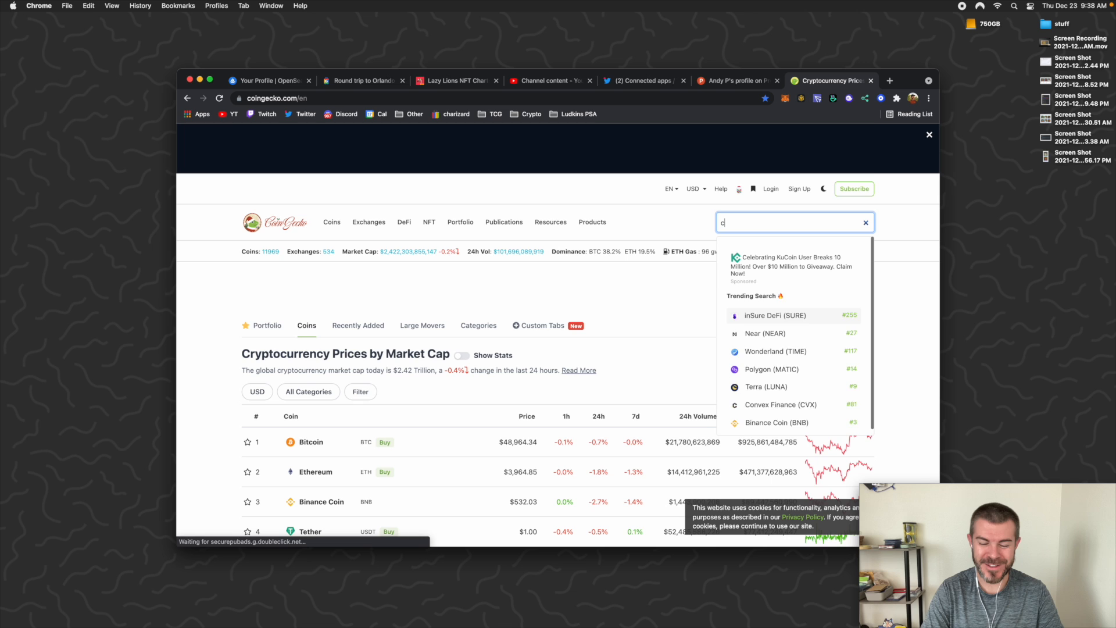
text(deepbrain chain)
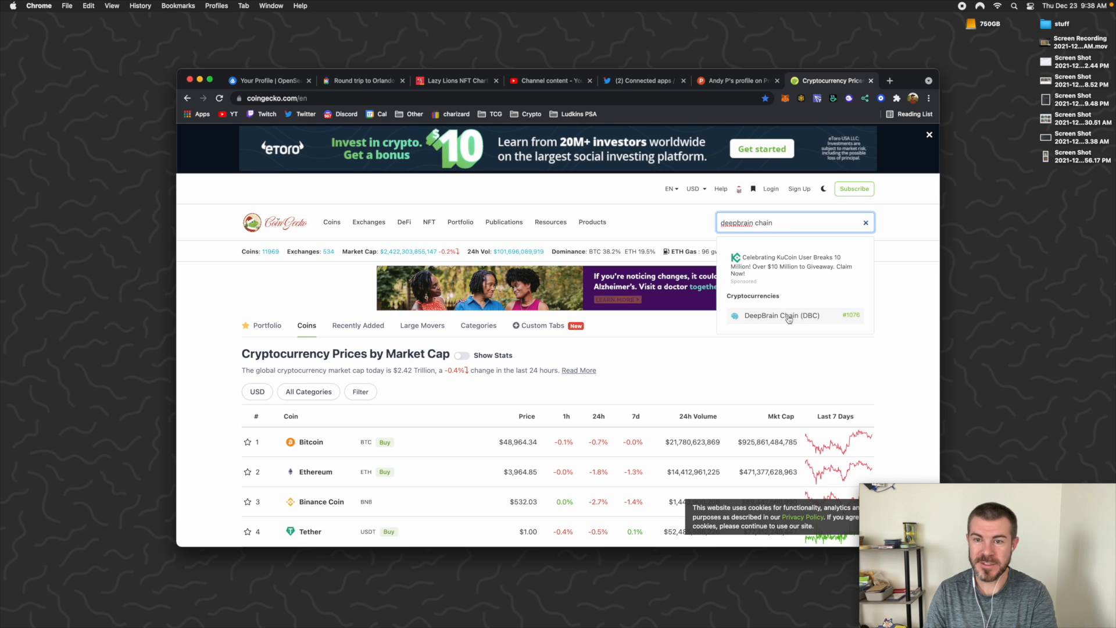
click(782, 315)
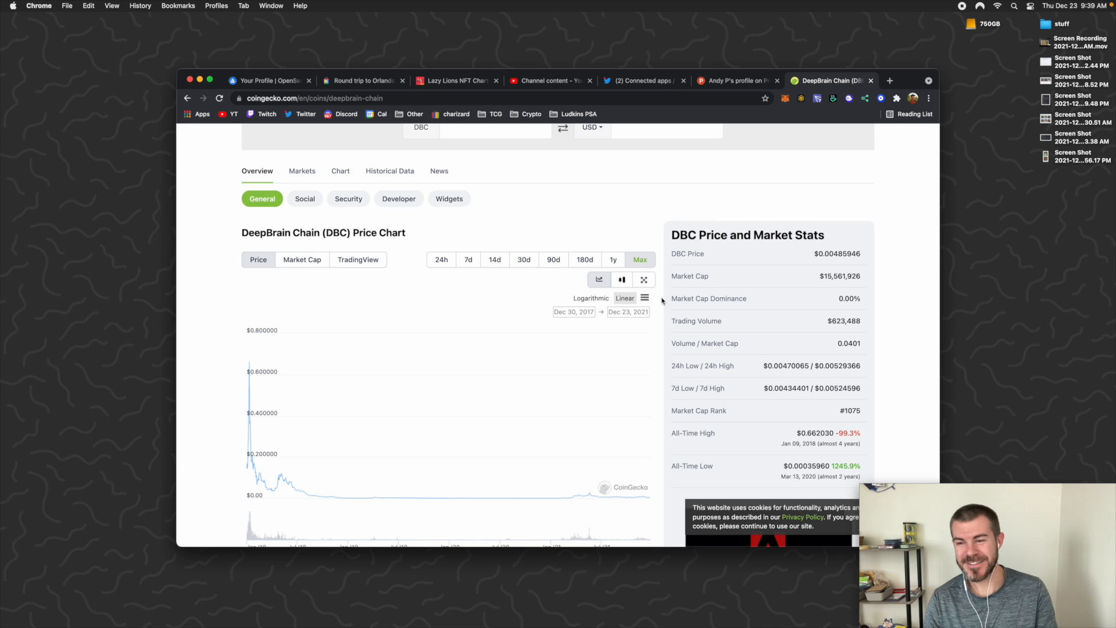
click(638, 80)
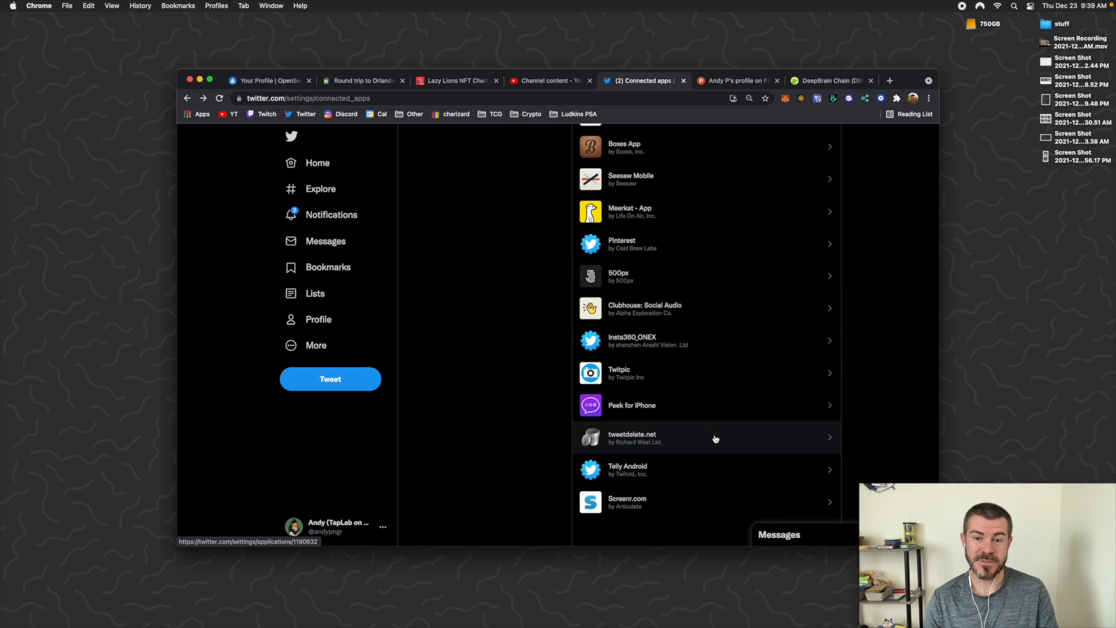